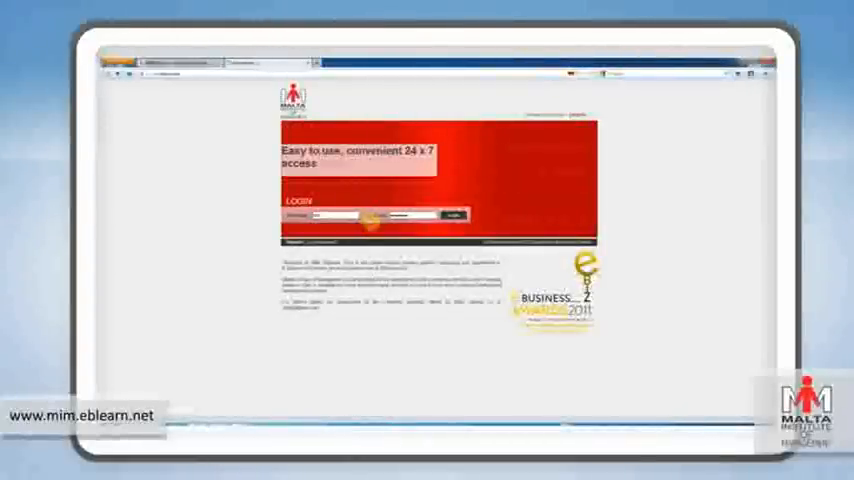
- Log in to the platform with the entered credentials to reach the enrolled module list
{"action": "left_click", "coordinate": [458, 214]}
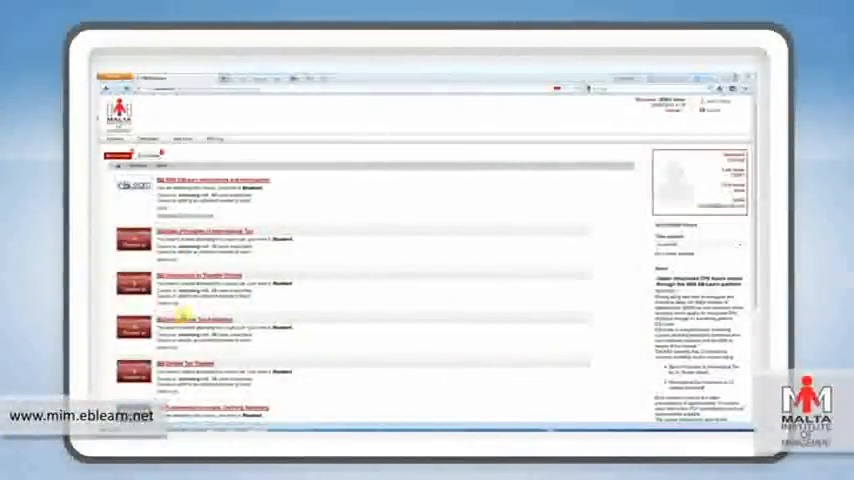
- Browse the module list and open a module to see its documents folder tree
{"action": "scroll", "scroll_direction": "down", "scroll_amount": 3}
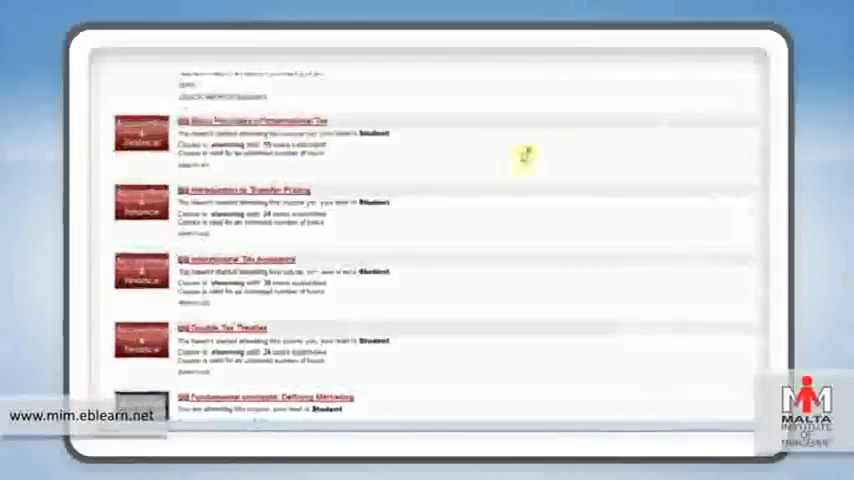
{"action": "scroll", "scroll_direction": "down", "scroll_amount": 3}
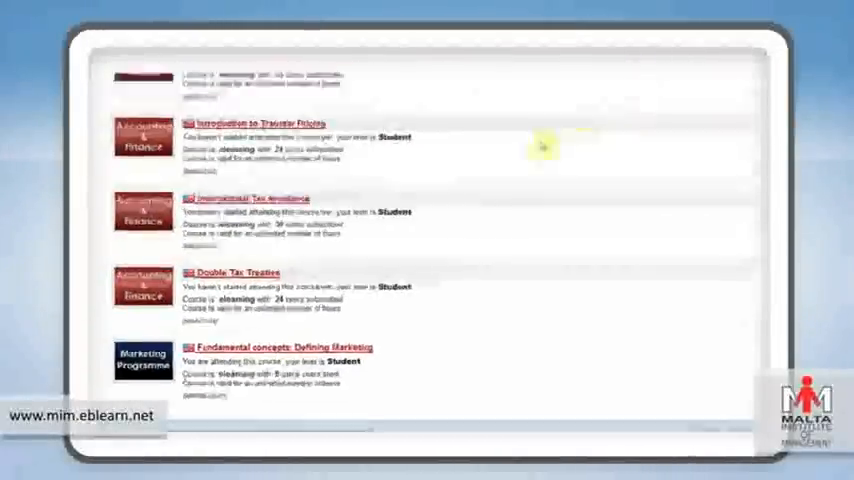
{"action": "left_click", "coordinate": [278, 348]}
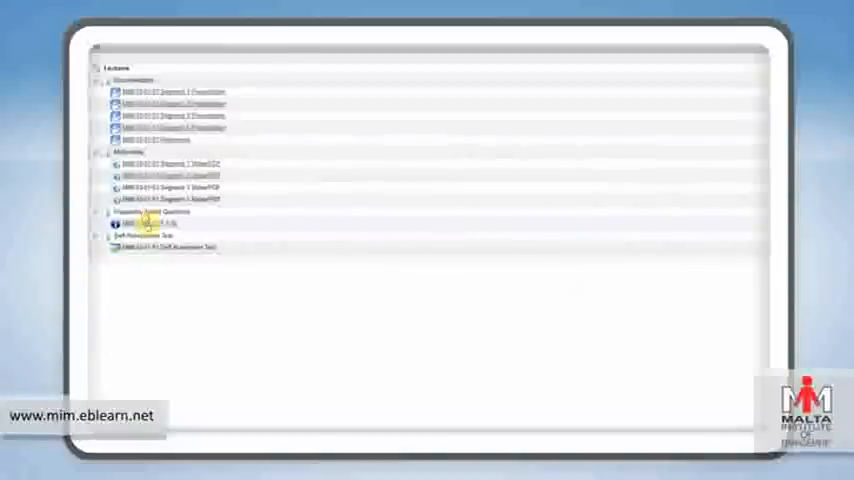
- Expand and collapse the document folders, including the Self Assessment Test folder
{"action": "left_click", "coordinate": [140, 222]}
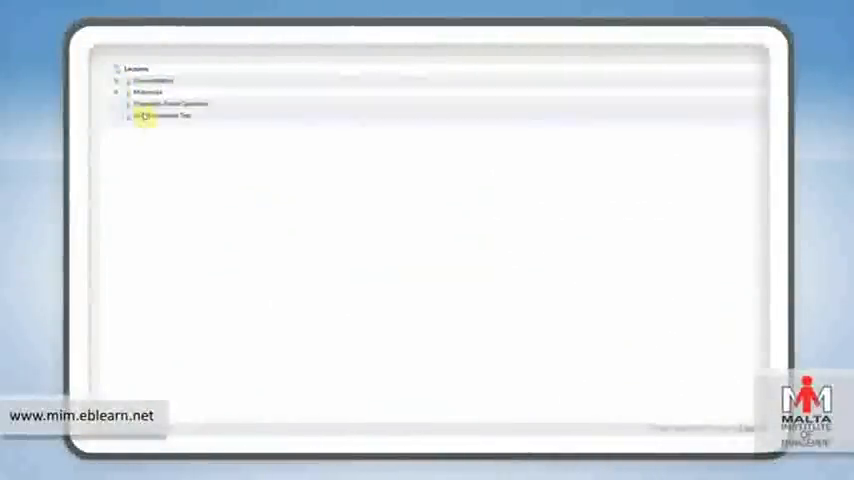
{"action": "left_click", "coordinate": [150, 116]}
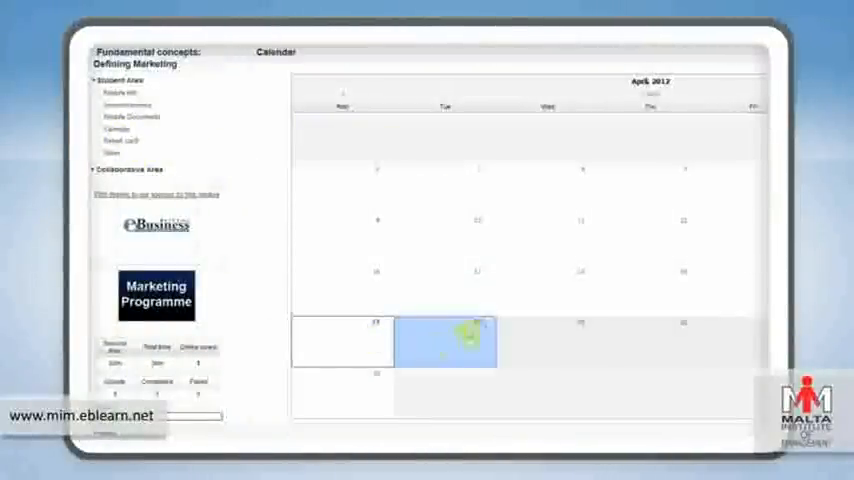
- Create a new calendar event on 24 April 2012 titled 'New E' and save it
{"action": "left_click", "coordinate": [460, 344]}
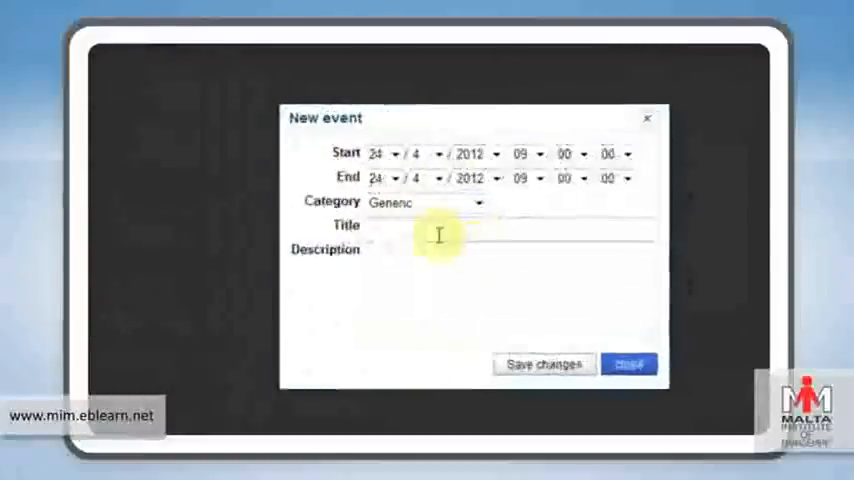
{"action": "type", "text": "New Event"}
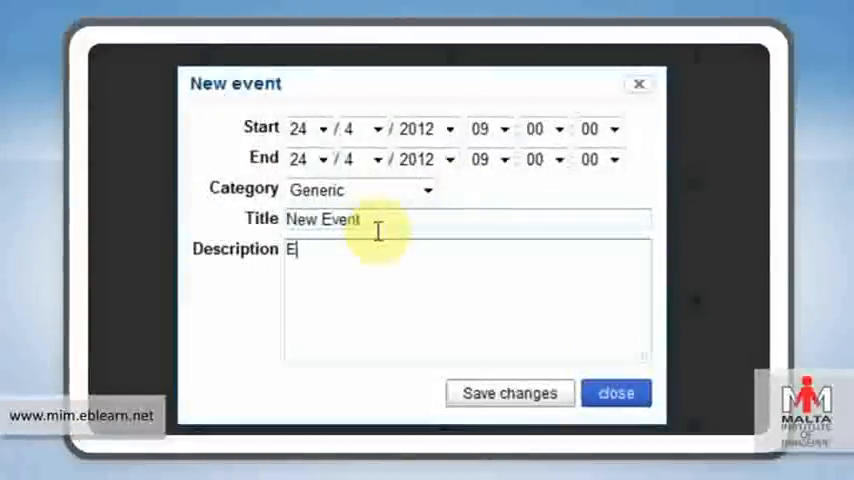
{"action": "left_click", "coordinate": [510, 392]}
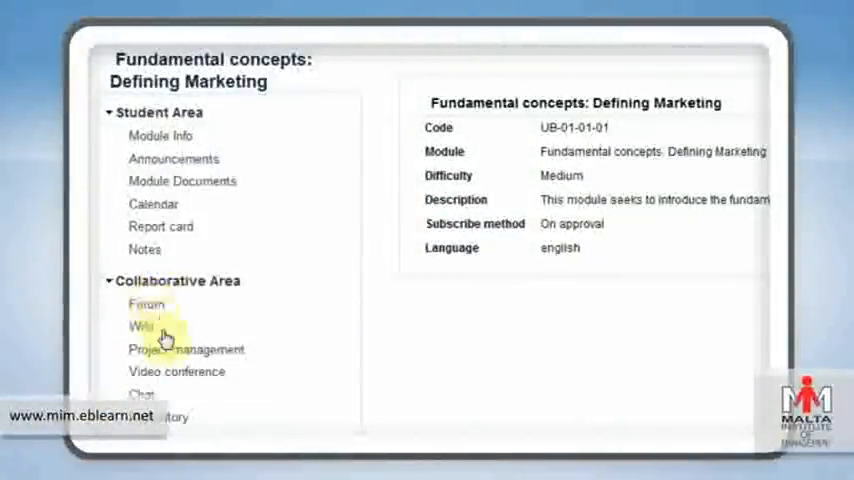
- Create a new video conference named demo launching now and invite users to it
{"action": "left_click", "coordinate": [176, 372]}
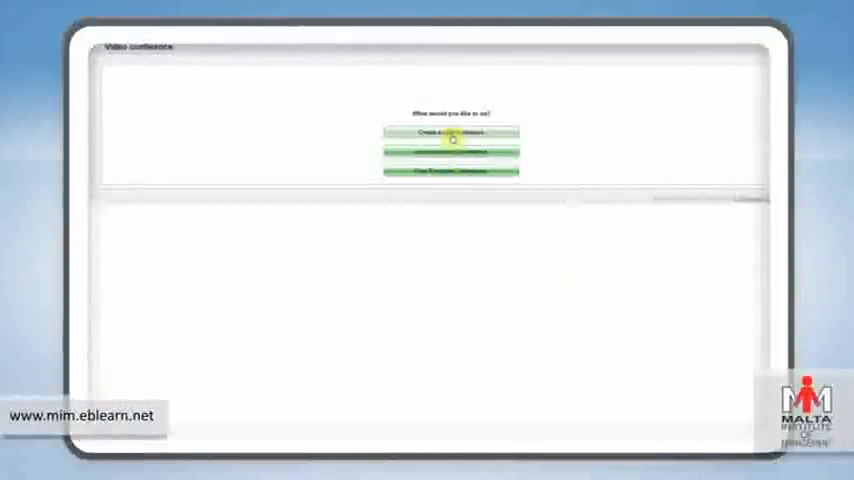
{"action": "left_click", "coordinate": [452, 134]}
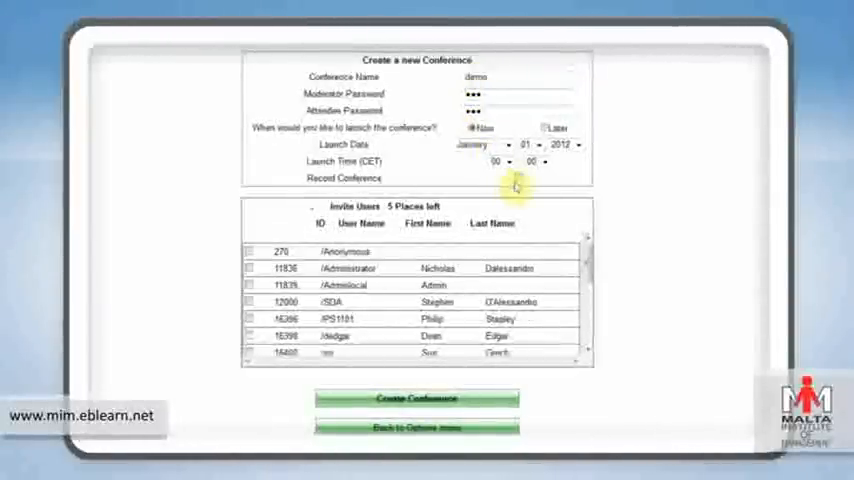
{"action": "left_click", "coordinate": [250, 268]}
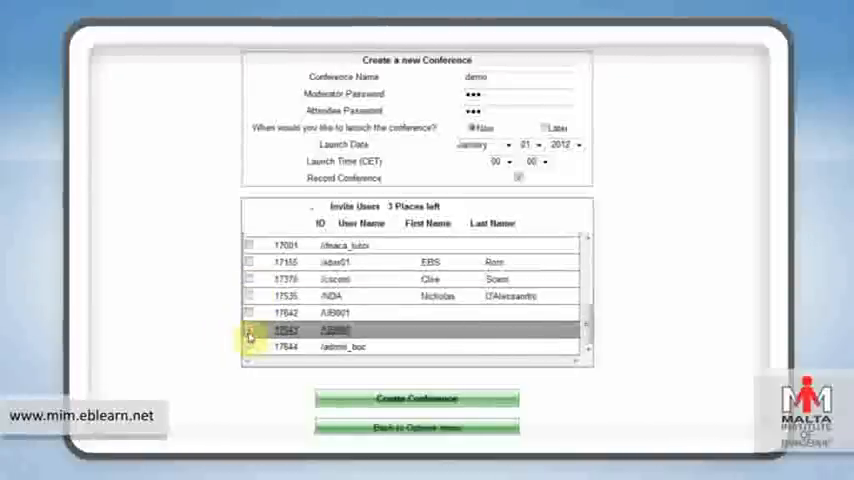
{"action": "left_click", "coordinate": [416, 400]}
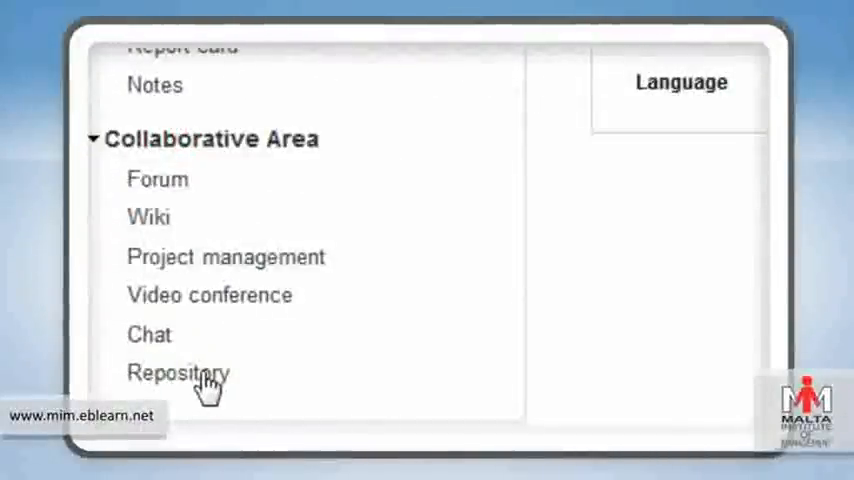
- Pick a file from the computer for upload in the module's repository
{"action": "left_click", "coordinate": [184, 370]}
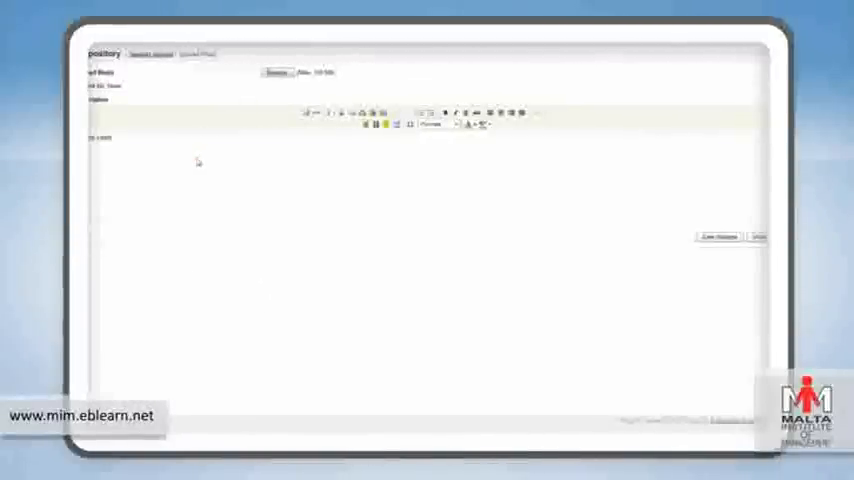
{"action": "left_click", "coordinate": [284, 72]}
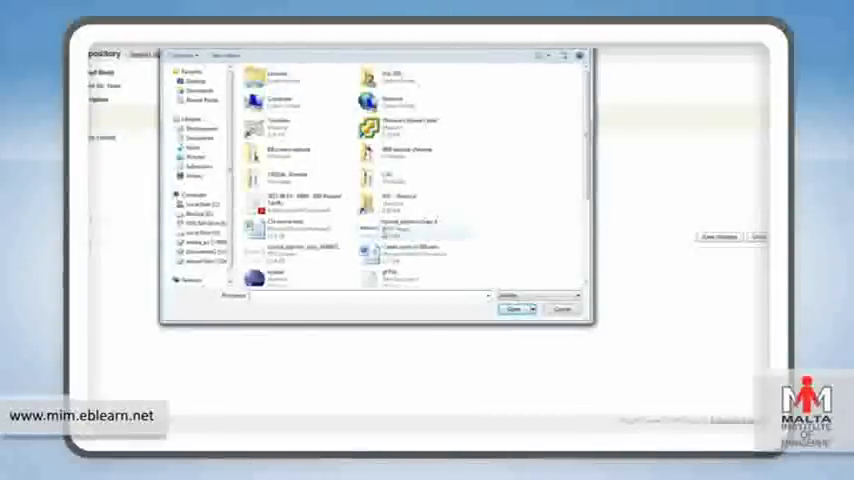
{"action": "left_click", "coordinate": [516, 308]}
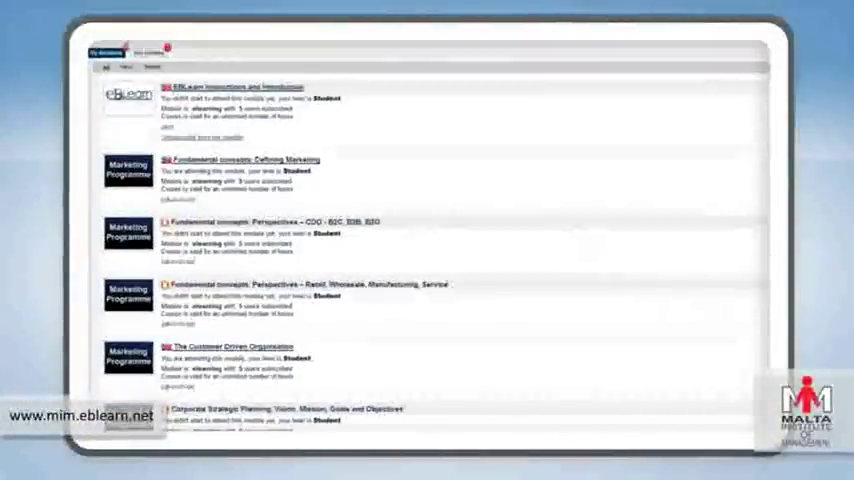
- Browse the module list and open the language selector, keeping English
{"action": "scroll", "scroll_direction": "down", "scroll_amount": 3}
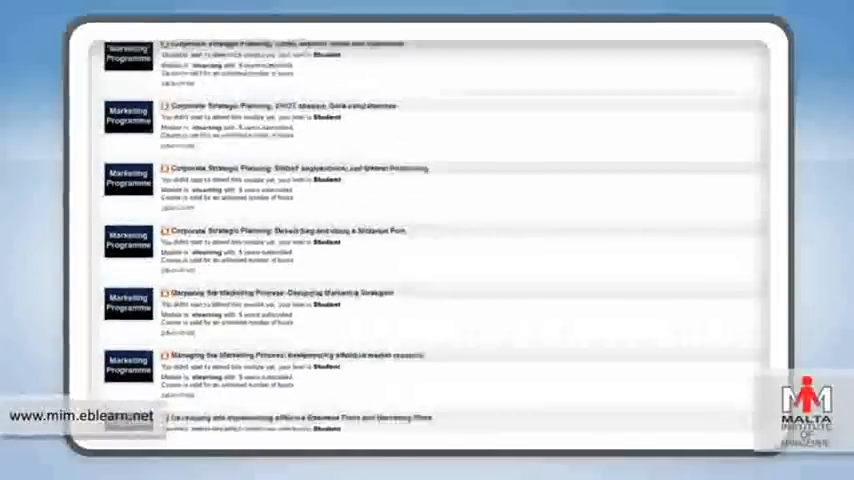
{"action": "scroll", "scroll_direction": "down", "scroll_amount": 3}
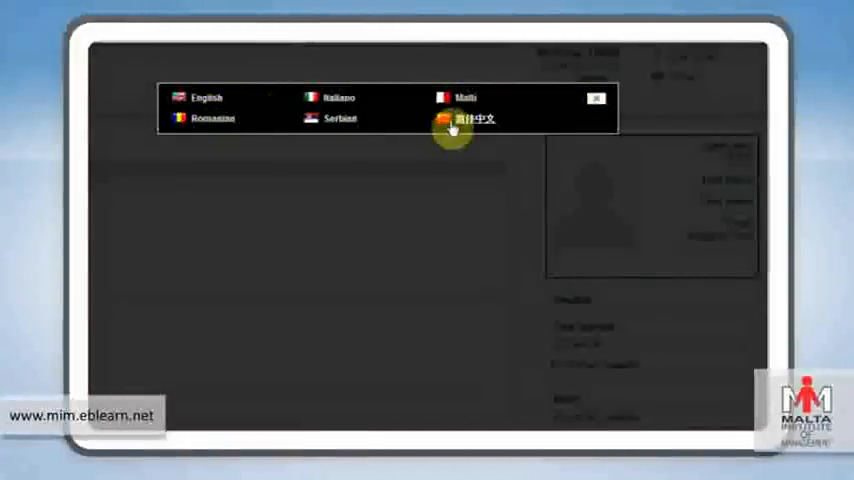
{"action": "left_click", "coordinate": [466, 120]}
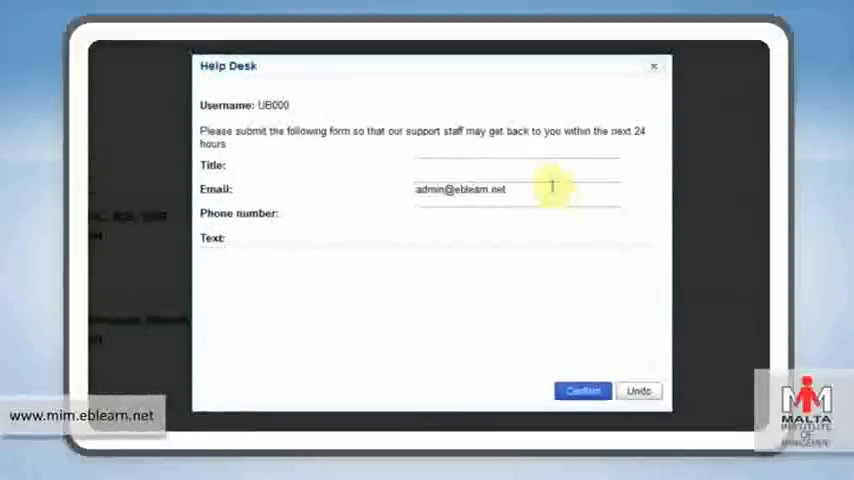
- Fill the Help Desk request title as 'HELP !'
{"action": "type", "text": "hel"}
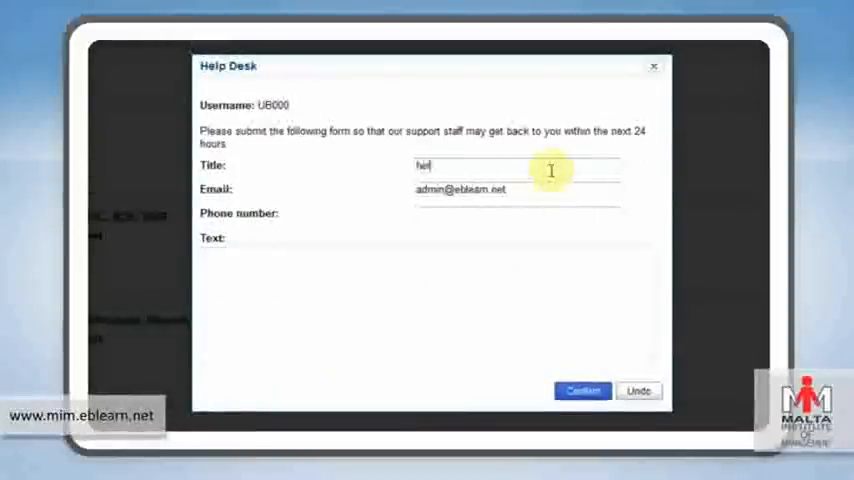
{"action": "type", "text": "help ME"}
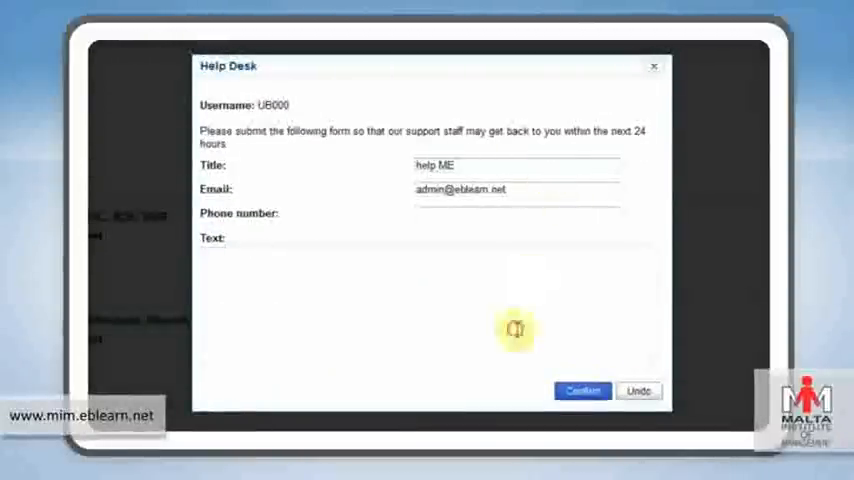
{"action": "type", "text": "HELP !"}
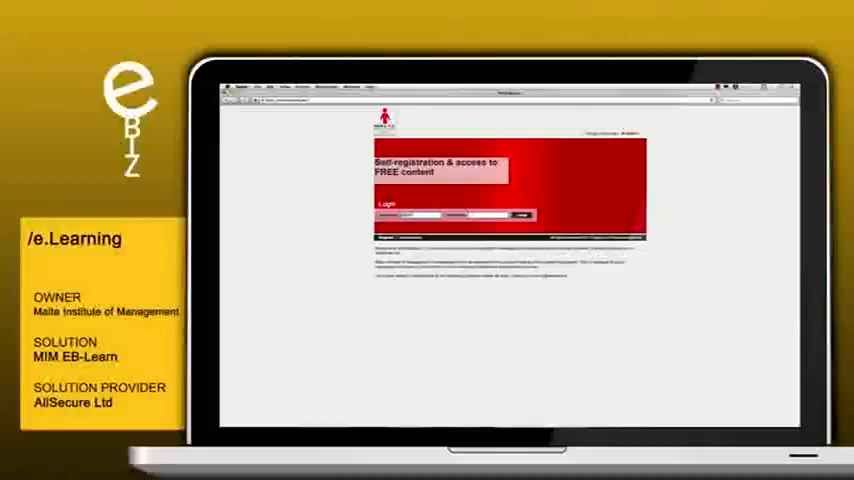
- Log in again, visit the Collaborative Area forum and browse the module list
{"action": "left_click", "coordinate": [526, 216]}
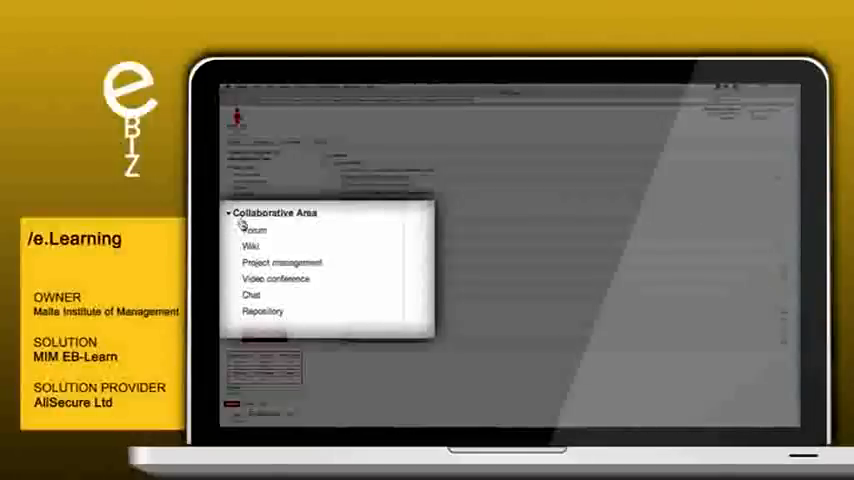
{"action": "left_click", "coordinate": [248, 228]}
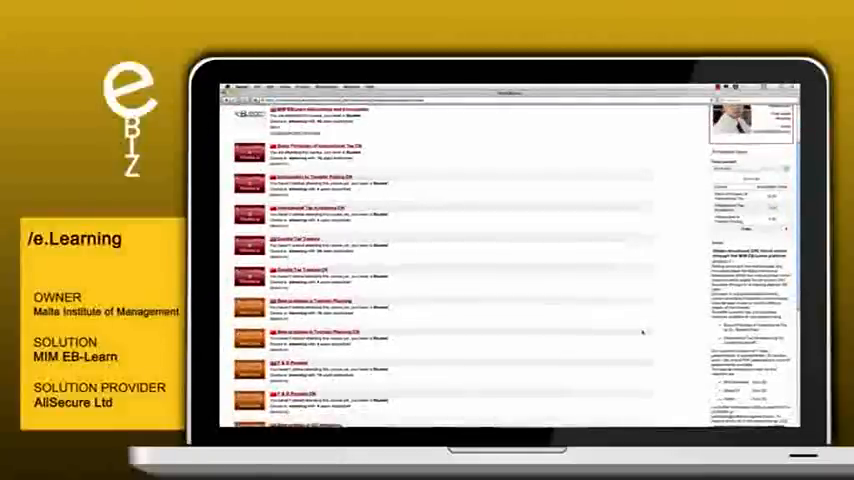
{"action": "scroll", "scroll_direction": "down", "scroll_amount": 3}
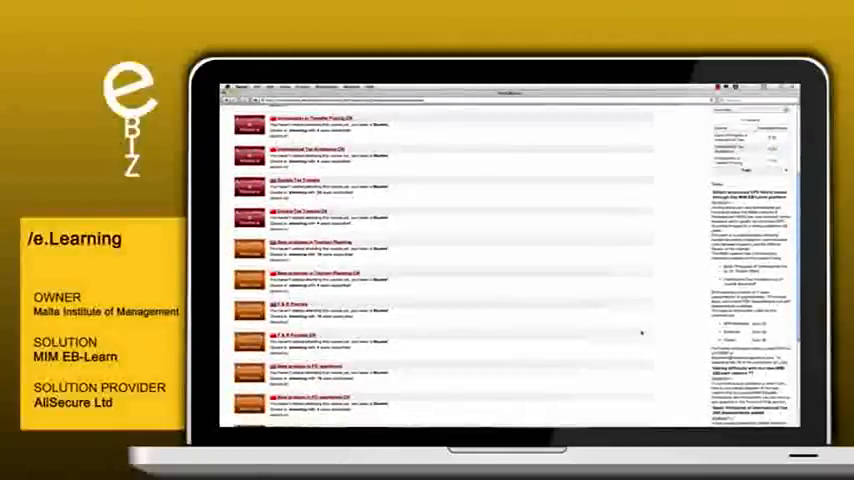